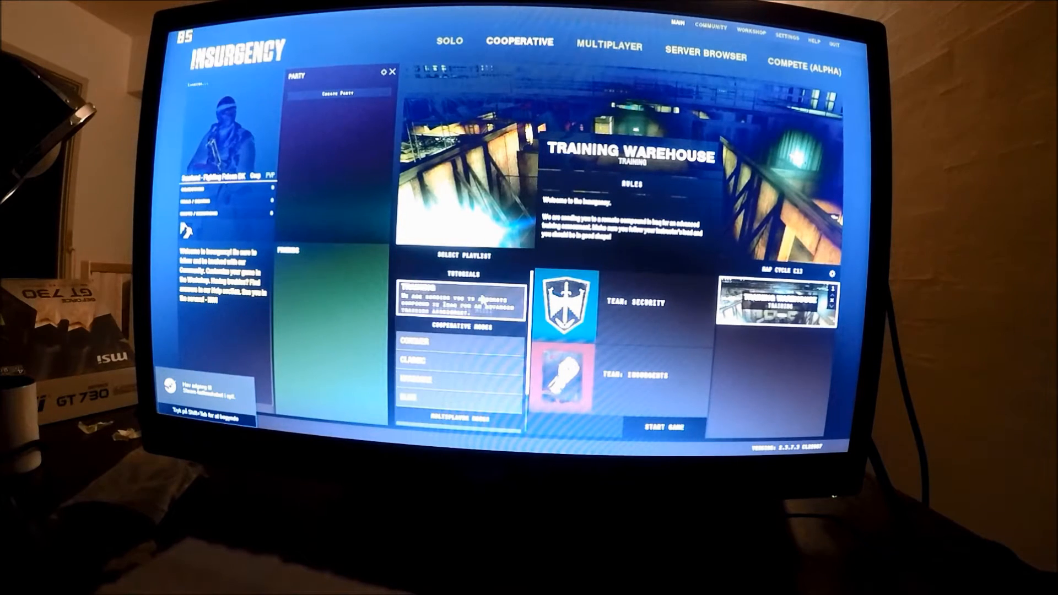
# Launch the Training Warehouse tutorial with START GAME so the map starts loading.
pyautogui.click(658, 427)
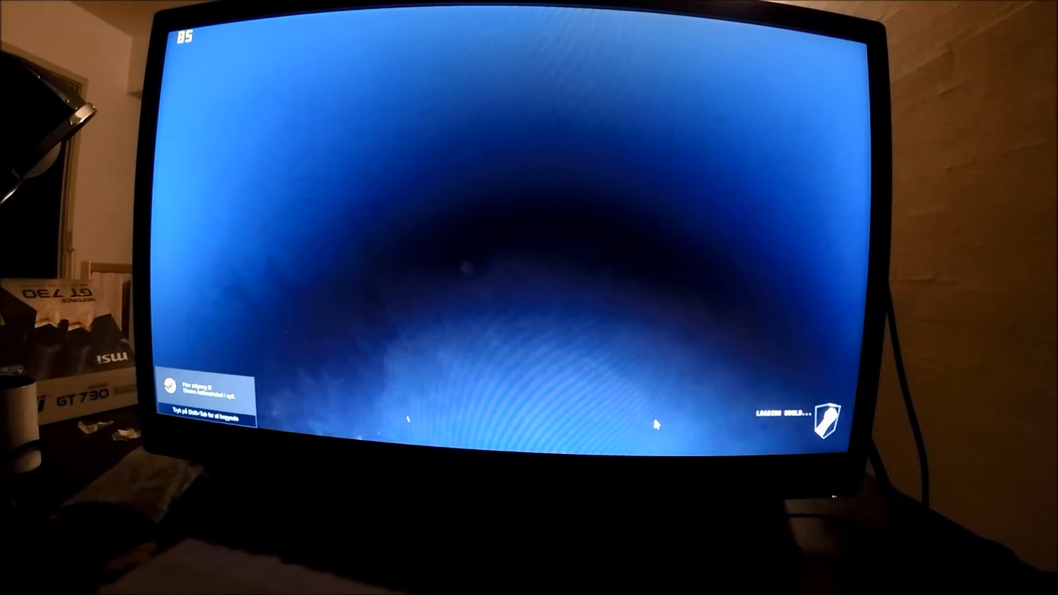